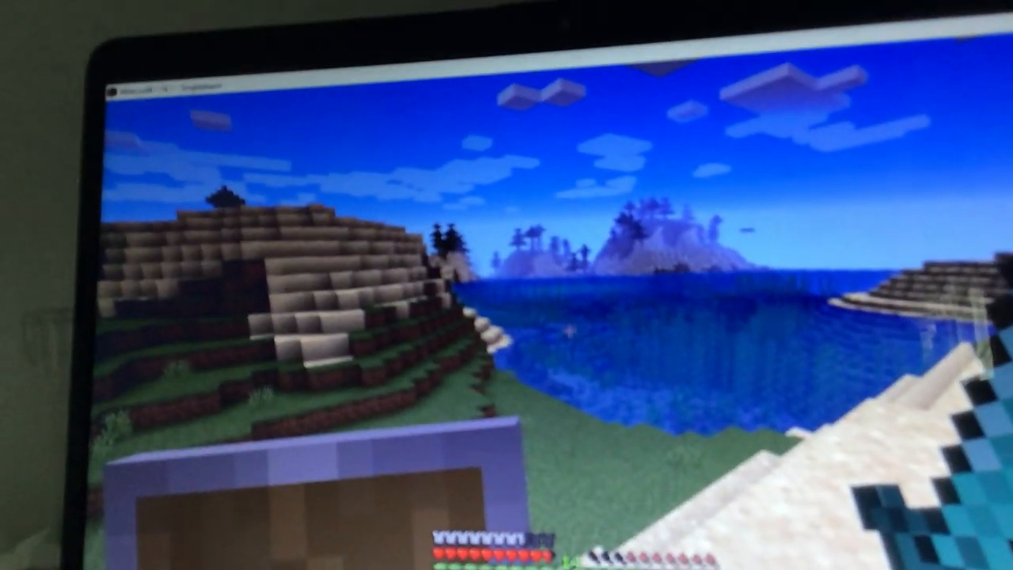
- Pause briefly, resume play by the lava pool and bring up the inventory recipe search
{"action": "key", "text": "Escape"}
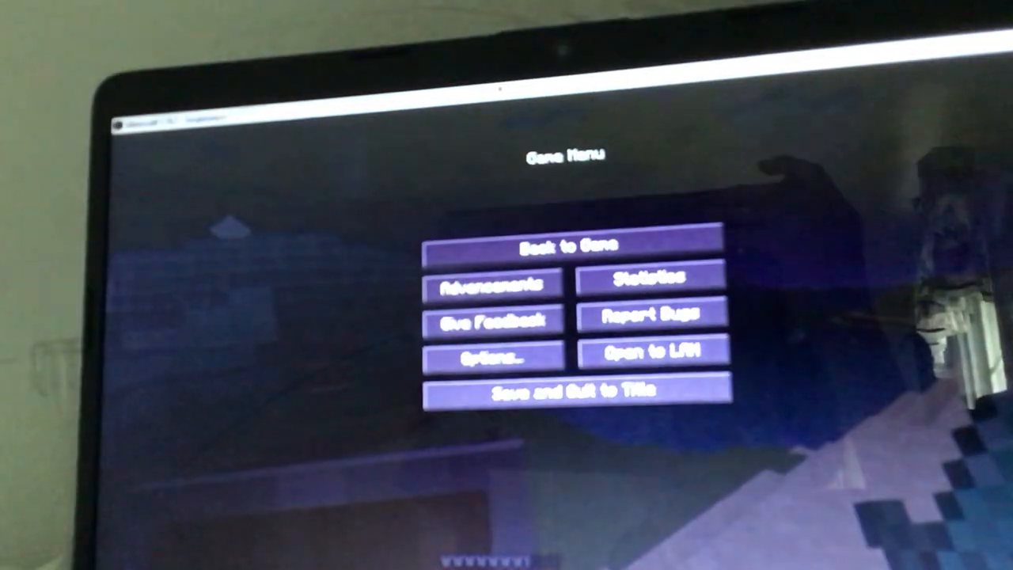
{"action": "left_click", "coordinate": [569, 247]}
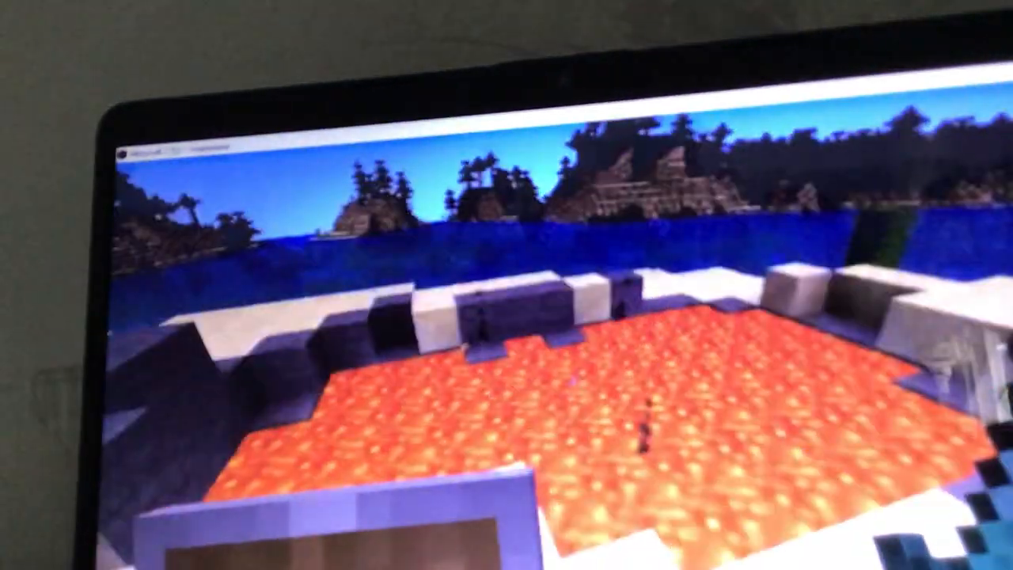
{"action": "key", "text": "Escape"}
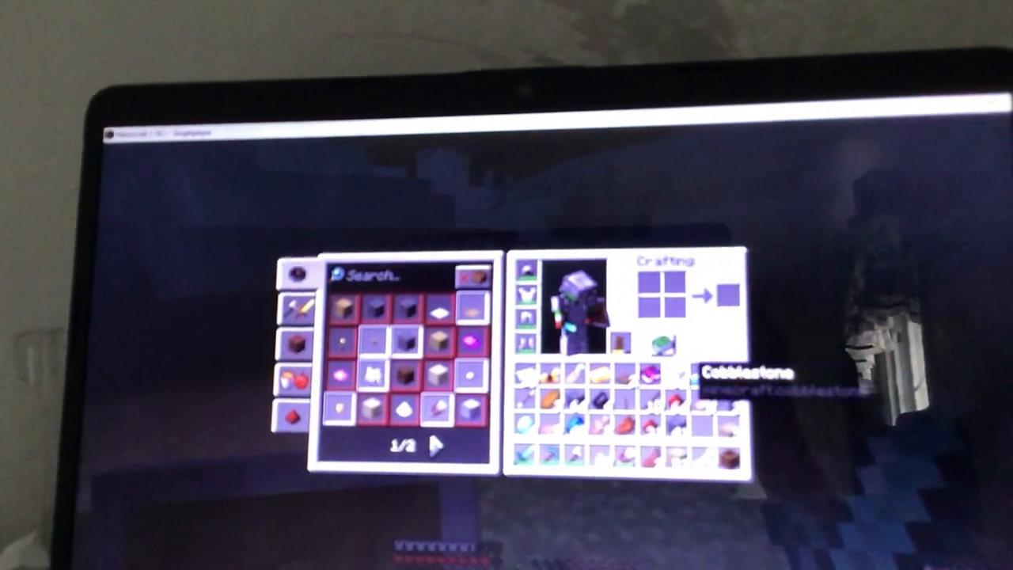
- Resume play, check the inventory while digging the sand pit, then pause the game
{"action": "key", "text": "Escape"}
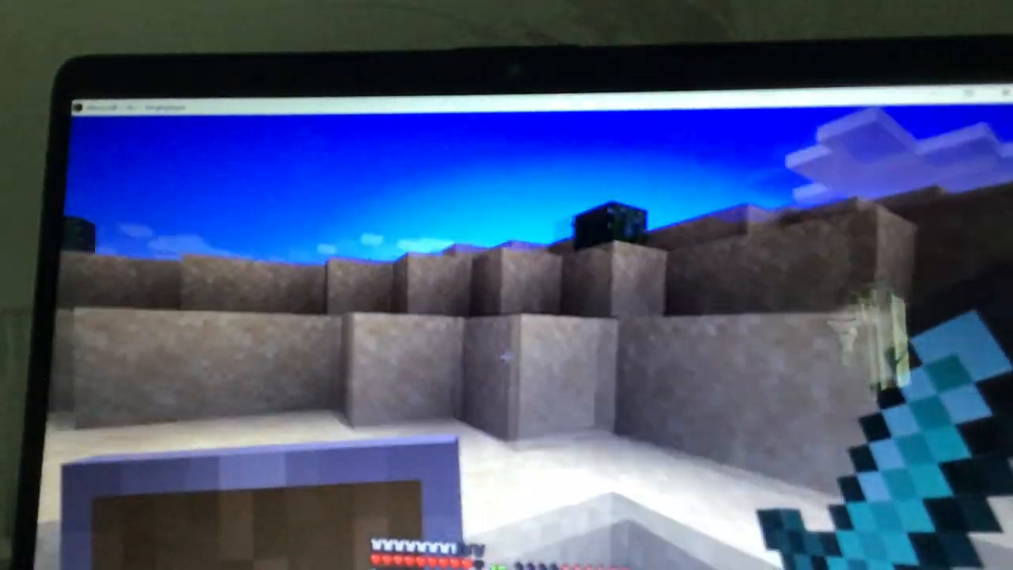
{"action": "key", "text": "e"}
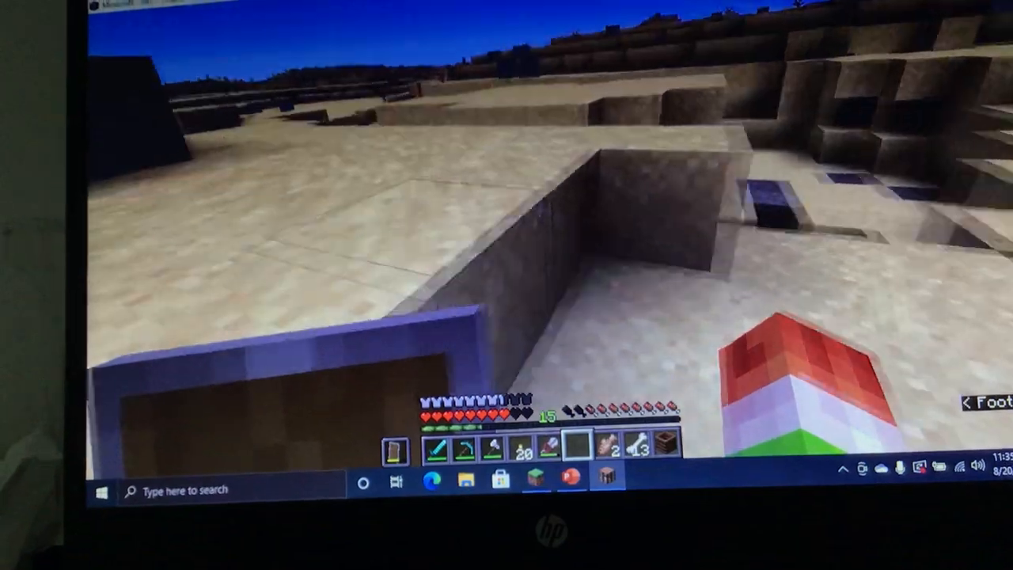
{"action": "key", "text": "Escape"}
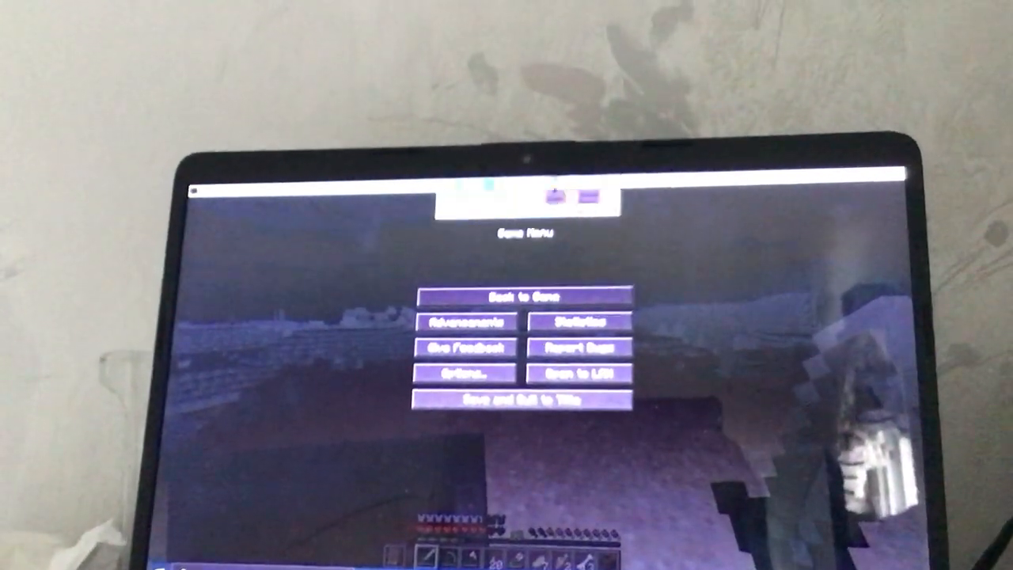
- Resume from the pause menu twice to keep mining toward the temple chest
{"action": "left_click", "coordinate": [520, 296]}
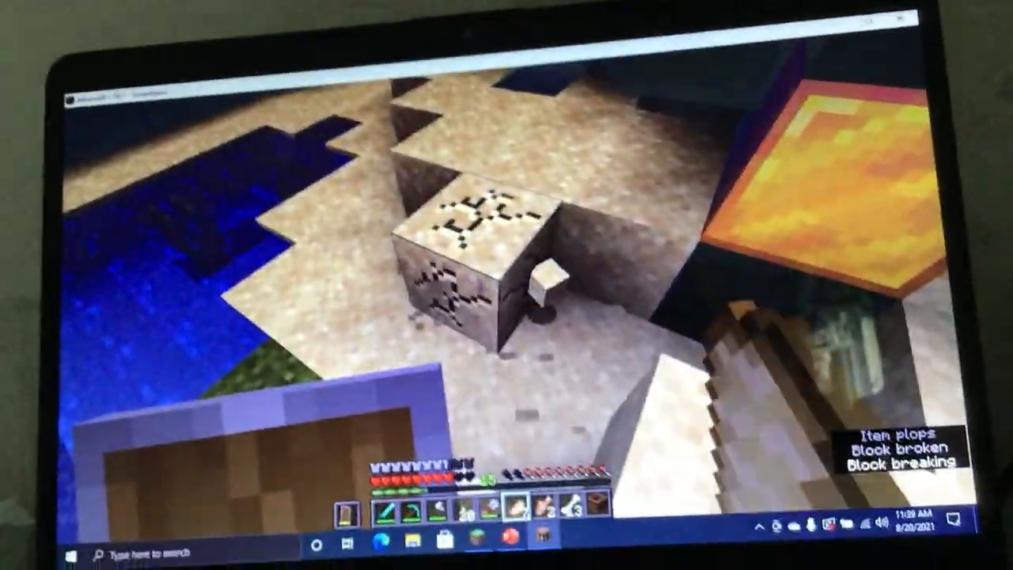
{"action": "key", "text": "Escape"}
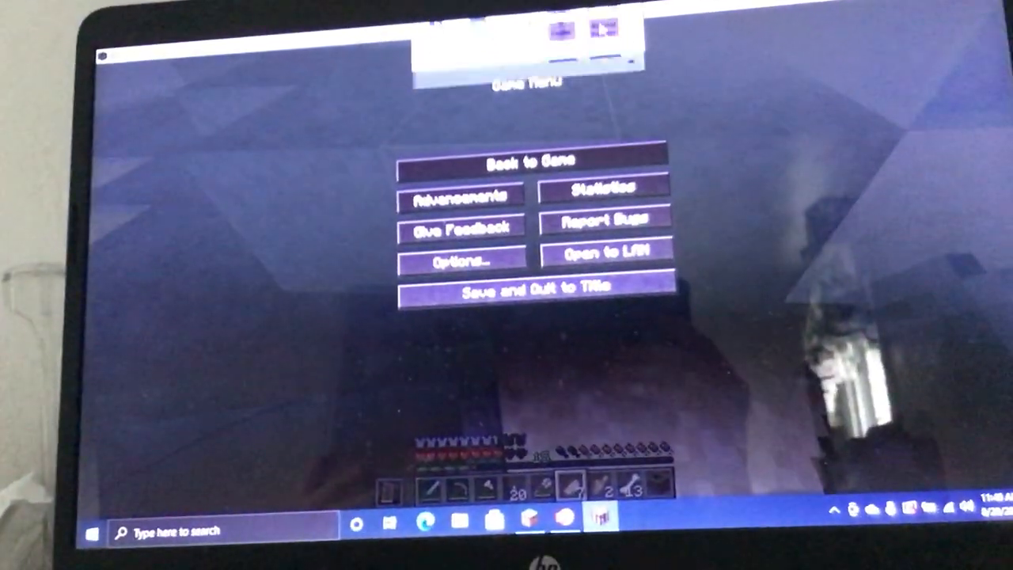
{"action": "left_click", "coordinate": [525, 159]}
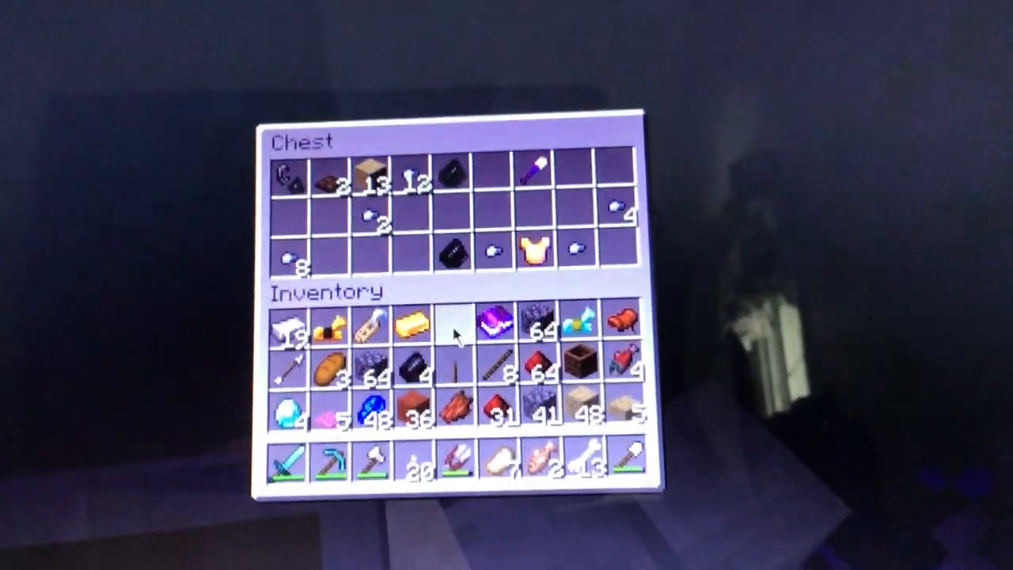
{"action": "mouse_move", "coordinate": [424, 371]}
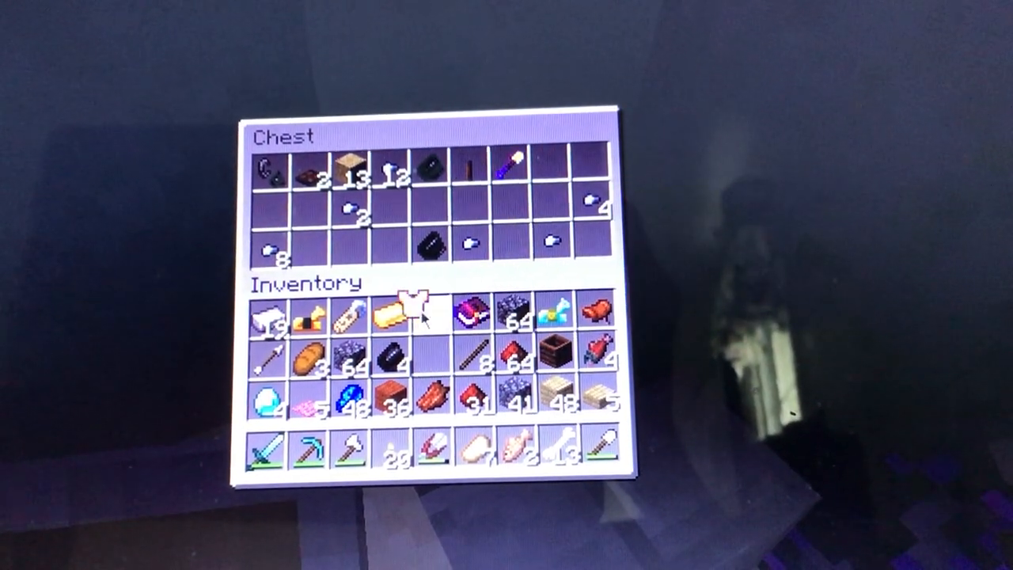
{"action": "mouse_move", "coordinate": [509, 162]}
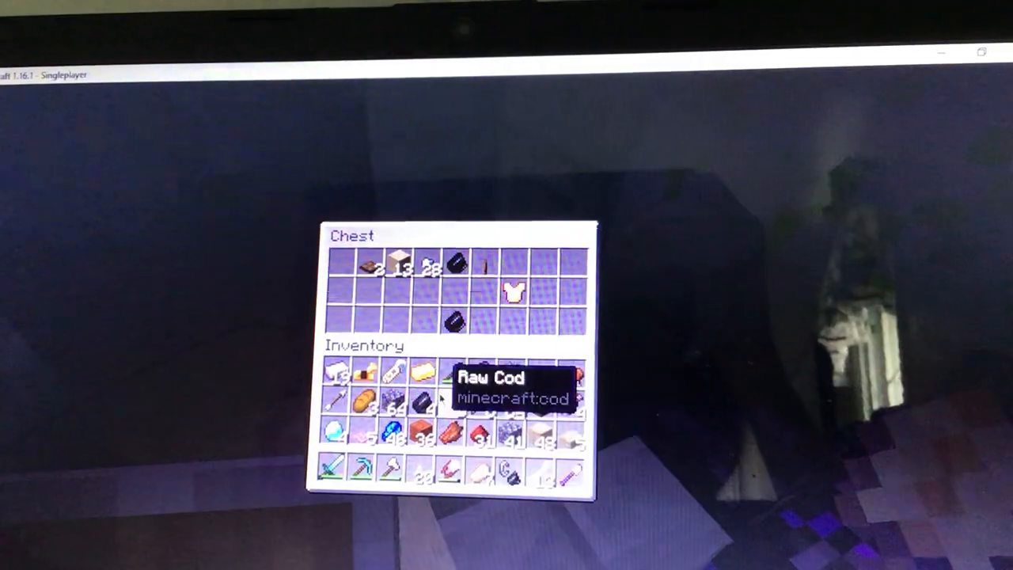
{"action": "key", "text": "Escape"}
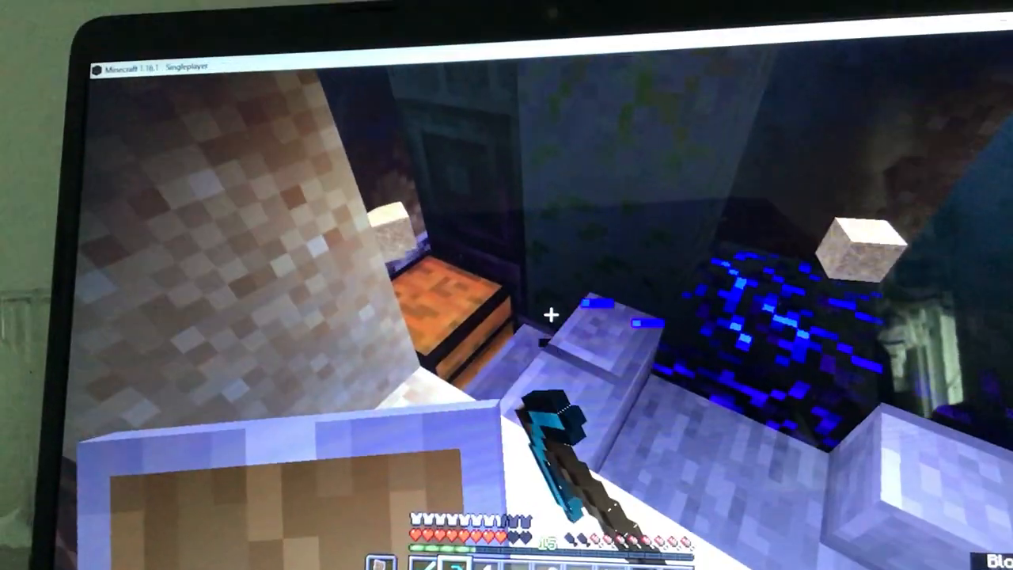
{"action": "mouse_move", "coordinate": [551, 317]}
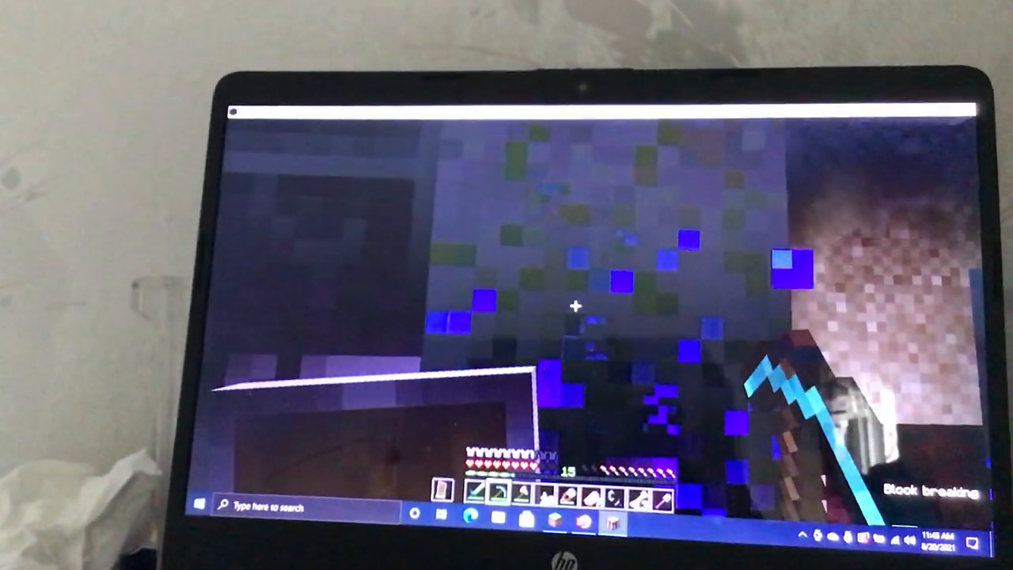
{"action": "key", "text": "Escape"}
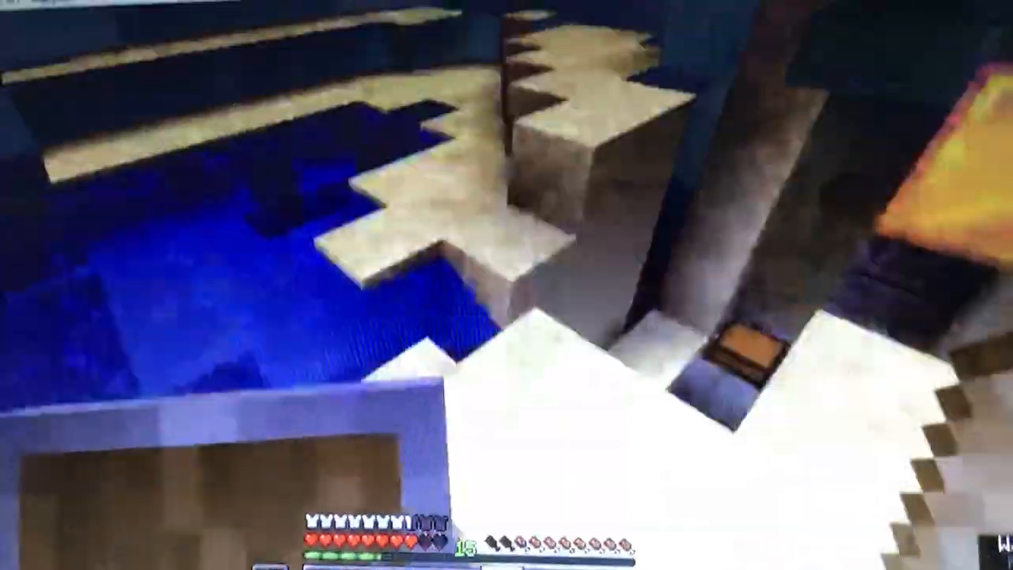
- Glance at the inventory, pause briefly, then resume and walk out onto the desert
{"action": "key", "text": "e"}
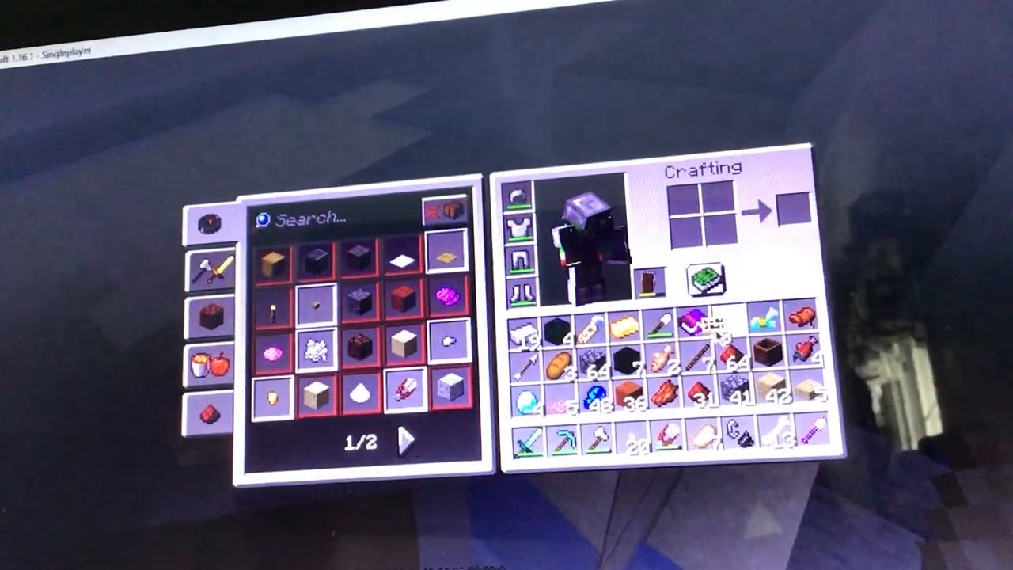
{"action": "key", "text": "Escape"}
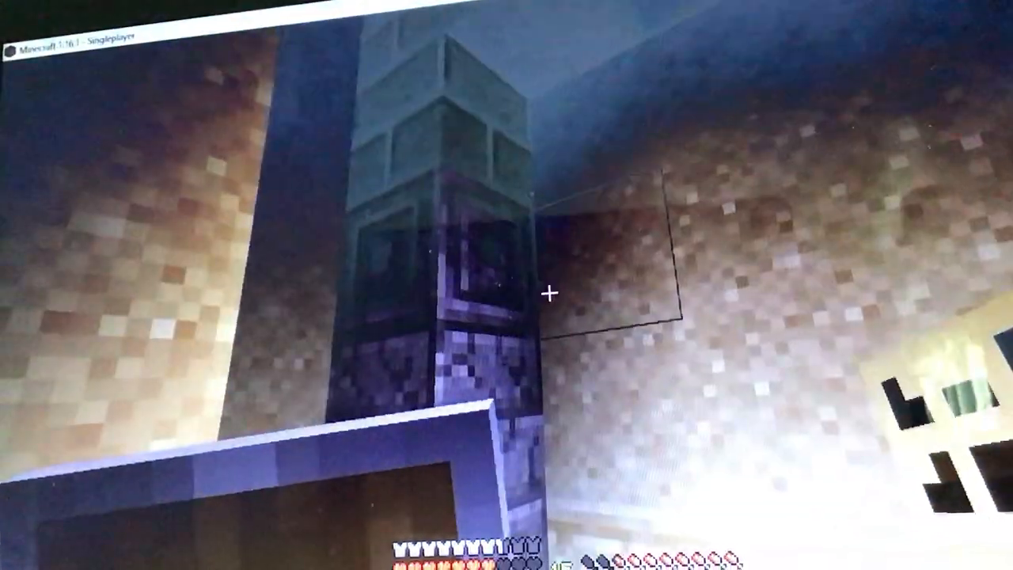
{"action": "key", "text": "Escape"}
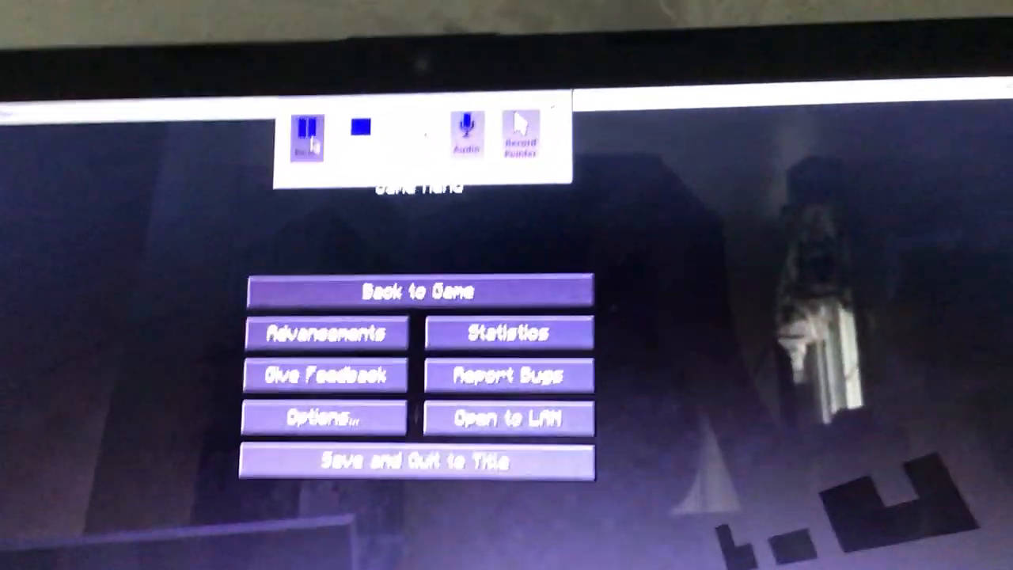
{"action": "left_click", "coordinate": [326, 332]}
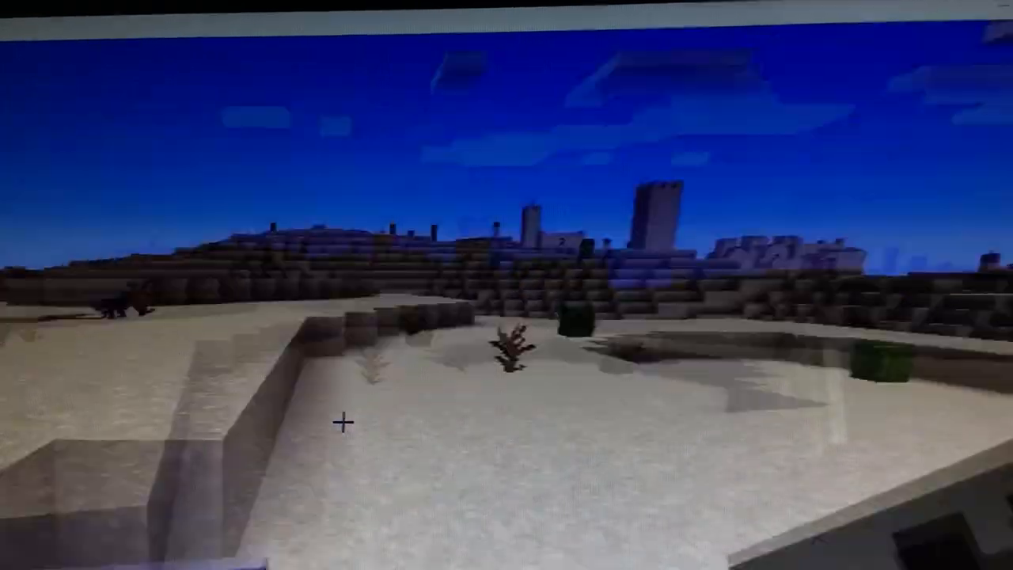
- Review the carried items, close the inventory and head past the sandstone village
{"action": "key", "text": "e"}
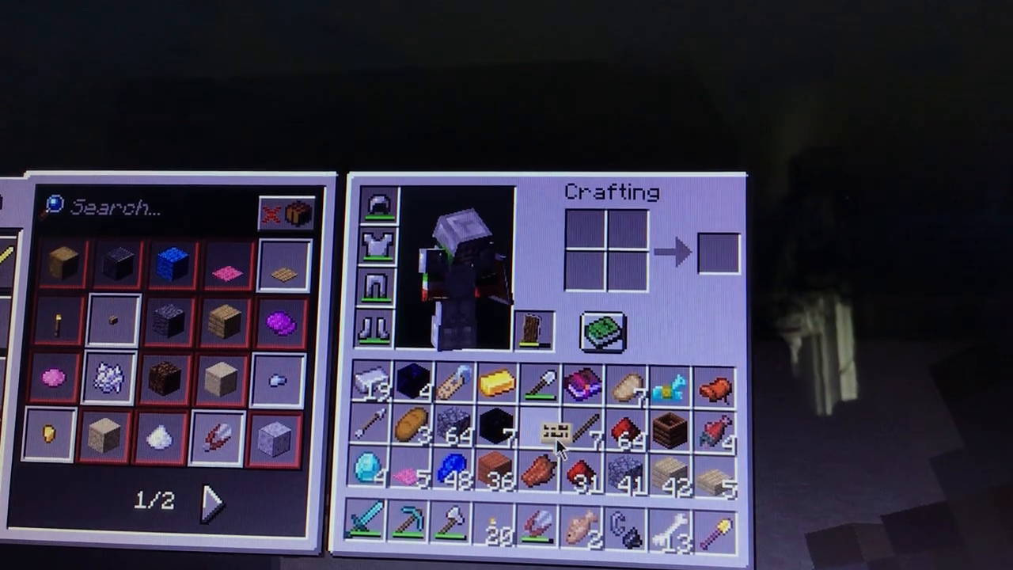
{"action": "key", "text": "Escape"}
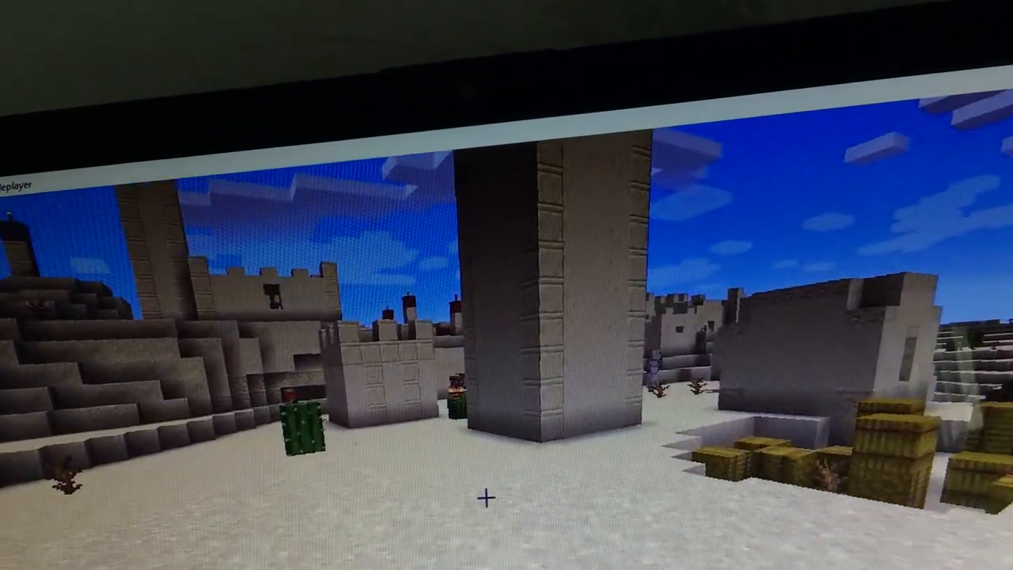
{"action": "key", "text": "Escape"}
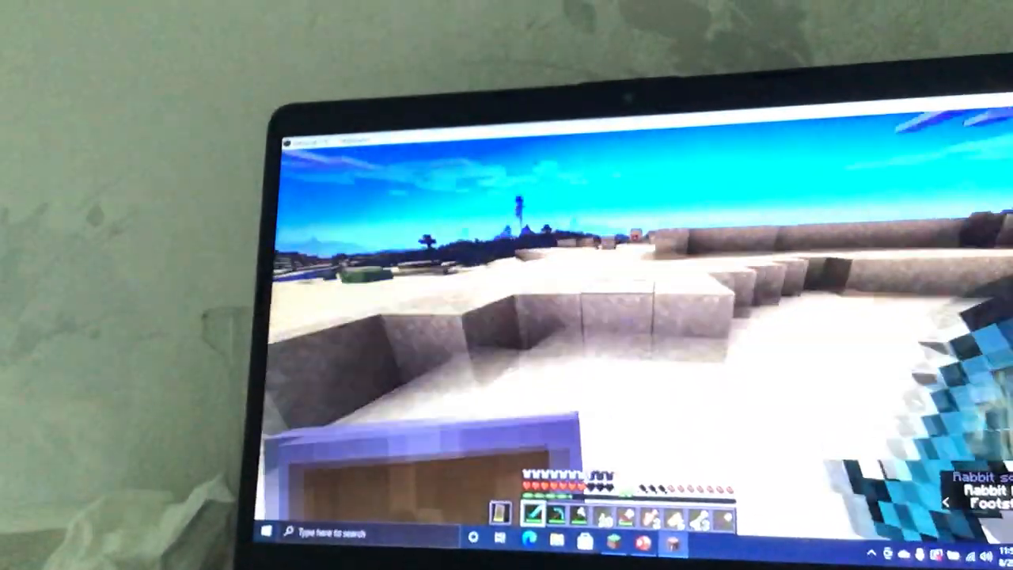
- Resume play, go through the chest of rotten flesh, string and bones, then close it
{"action": "key", "text": "Escape"}
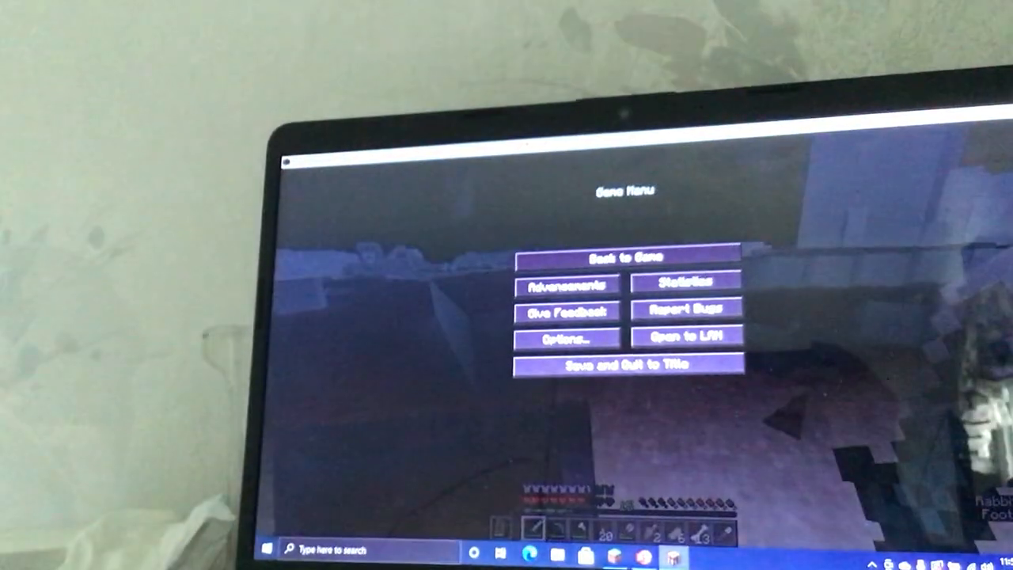
{"action": "left_click", "coordinate": [624, 257]}
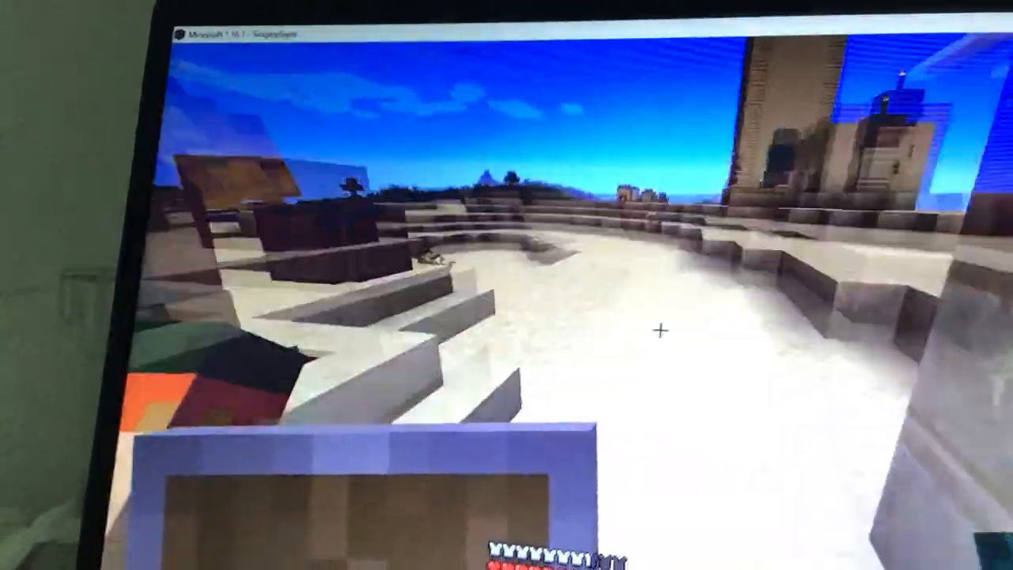
{"action": "key", "text": "Escape"}
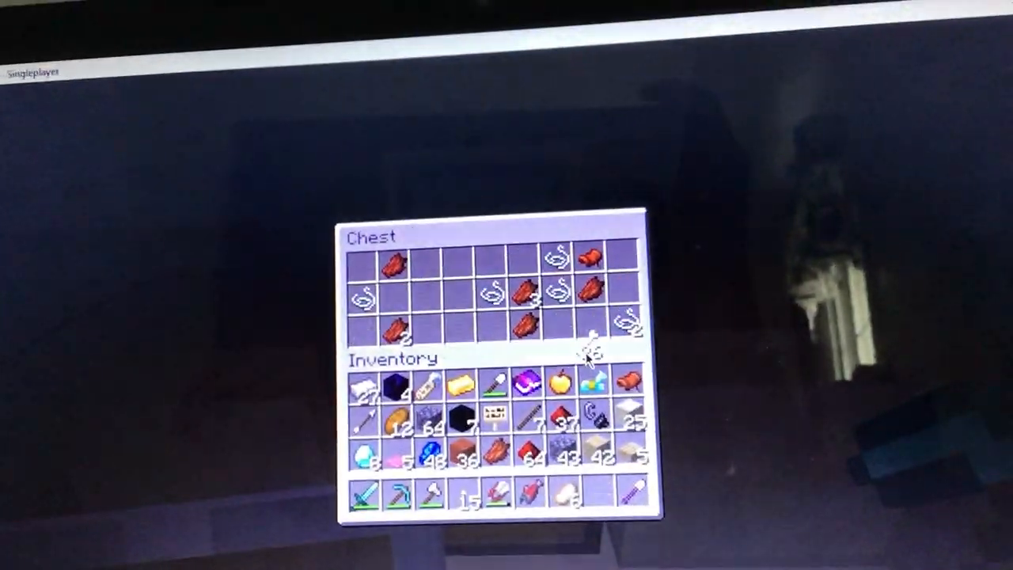
{"action": "key", "text": "Escape"}
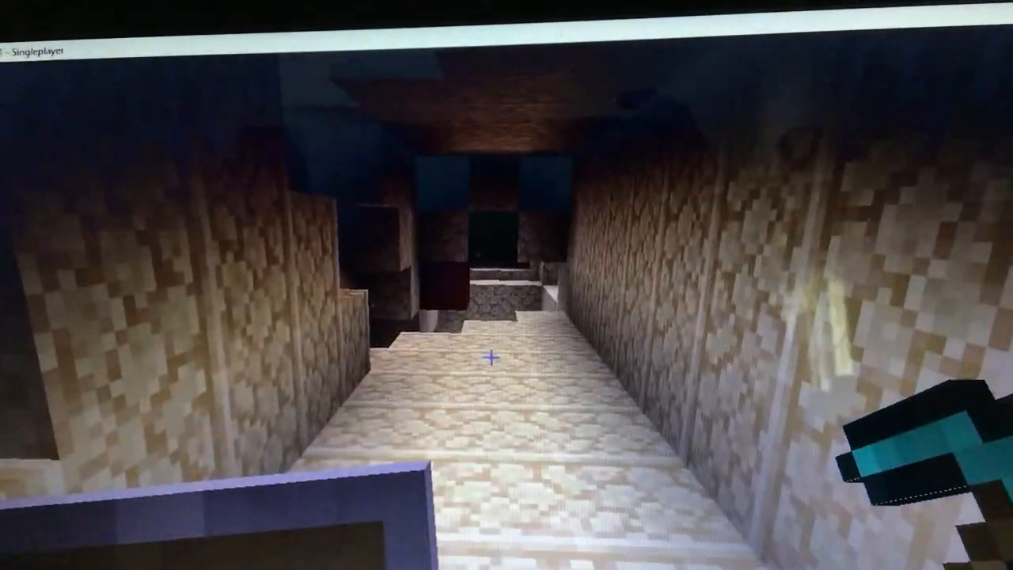
- Pause, resume from the menu and walk out to the waiting wolf on the sand
{"action": "key", "text": "Escape"}
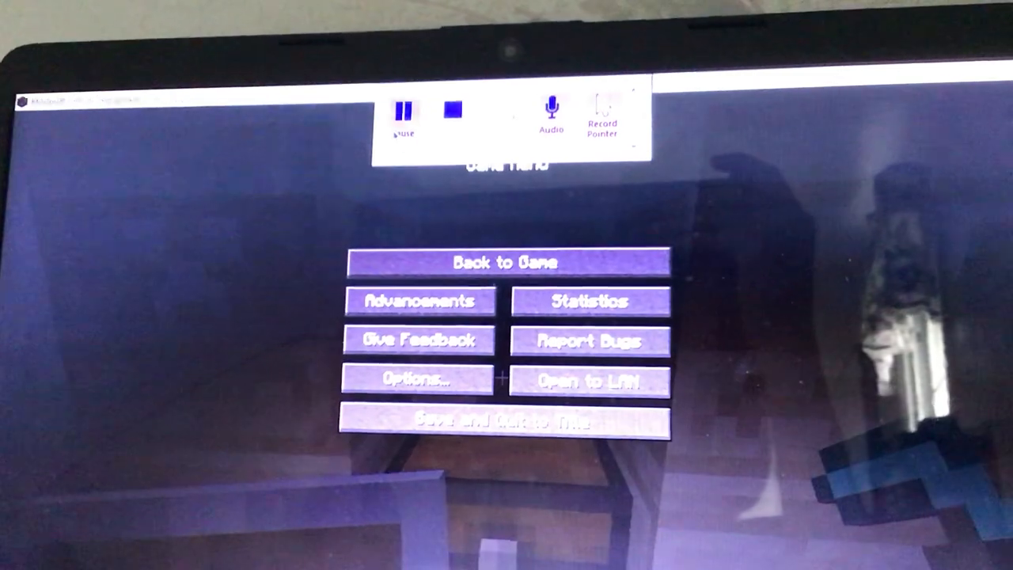
{"action": "left_click", "coordinate": [506, 261]}
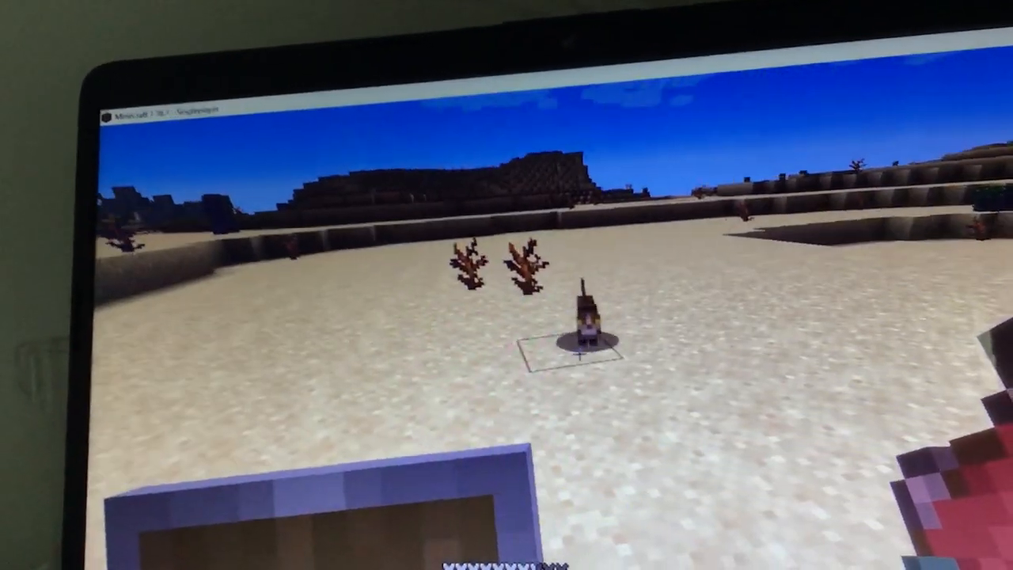
- Check the carried items on arriving at base, then reopen the inventory by the signs
{"action": "key", "text": "e"}
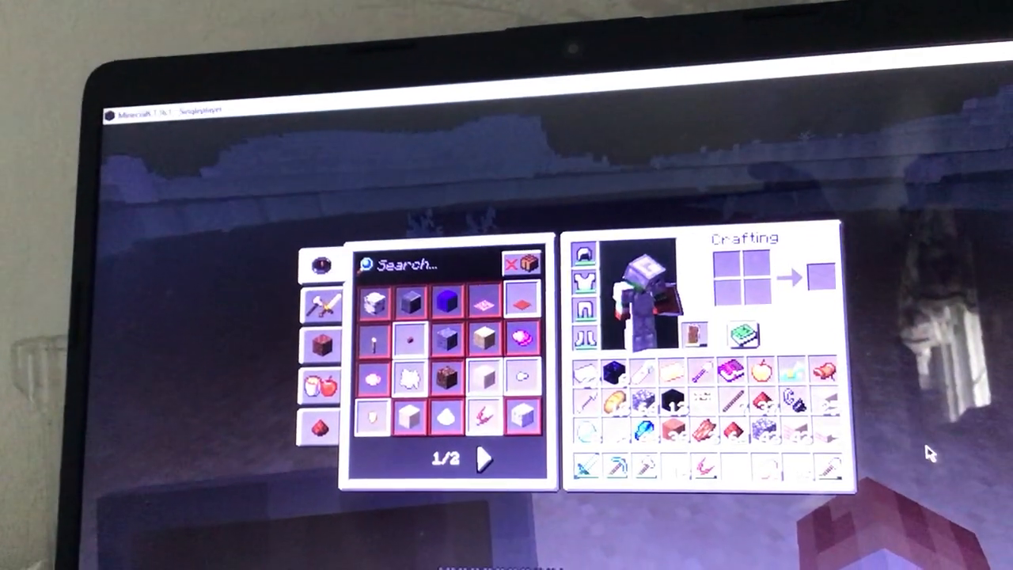
{"action": "key", "text": "Escape"}
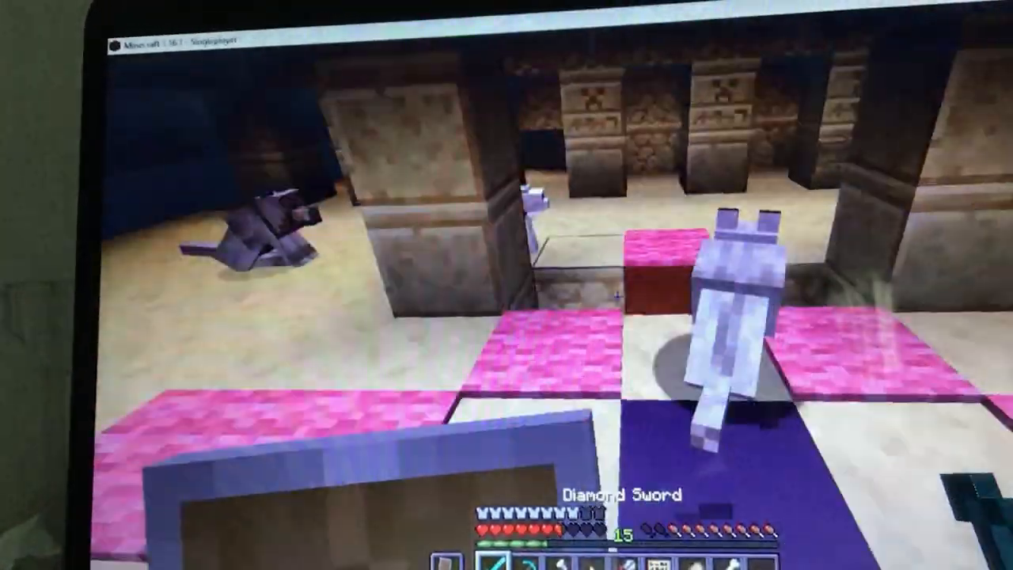
{"action": "mouse_move", "coordinate": [507, 285]}
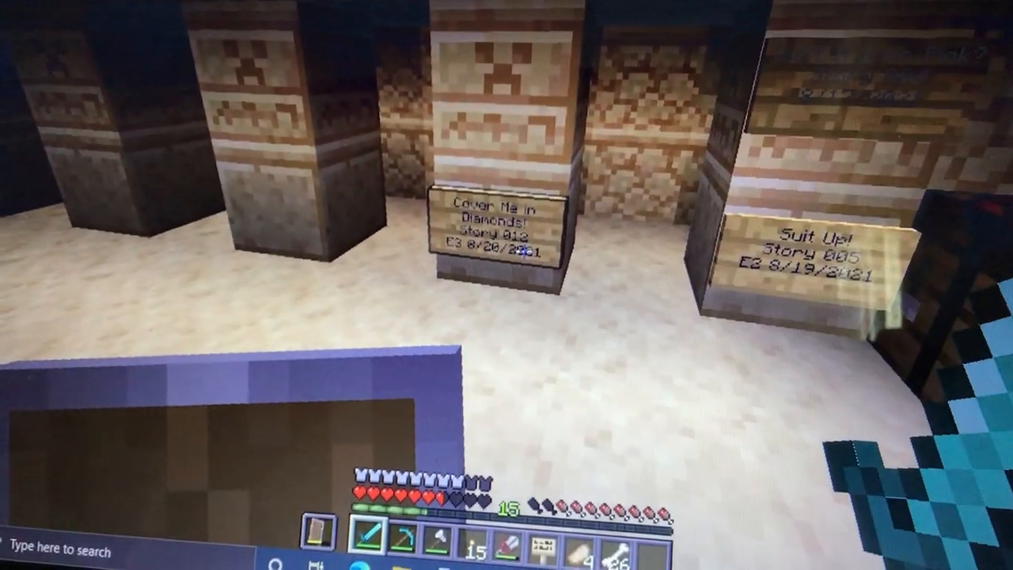
{"action": "key", "text": "e"}
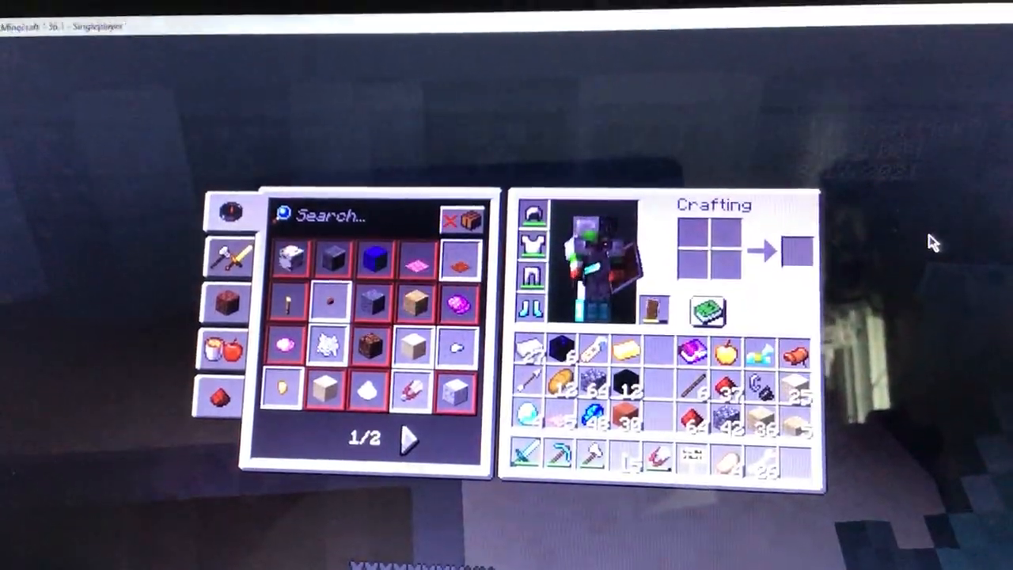